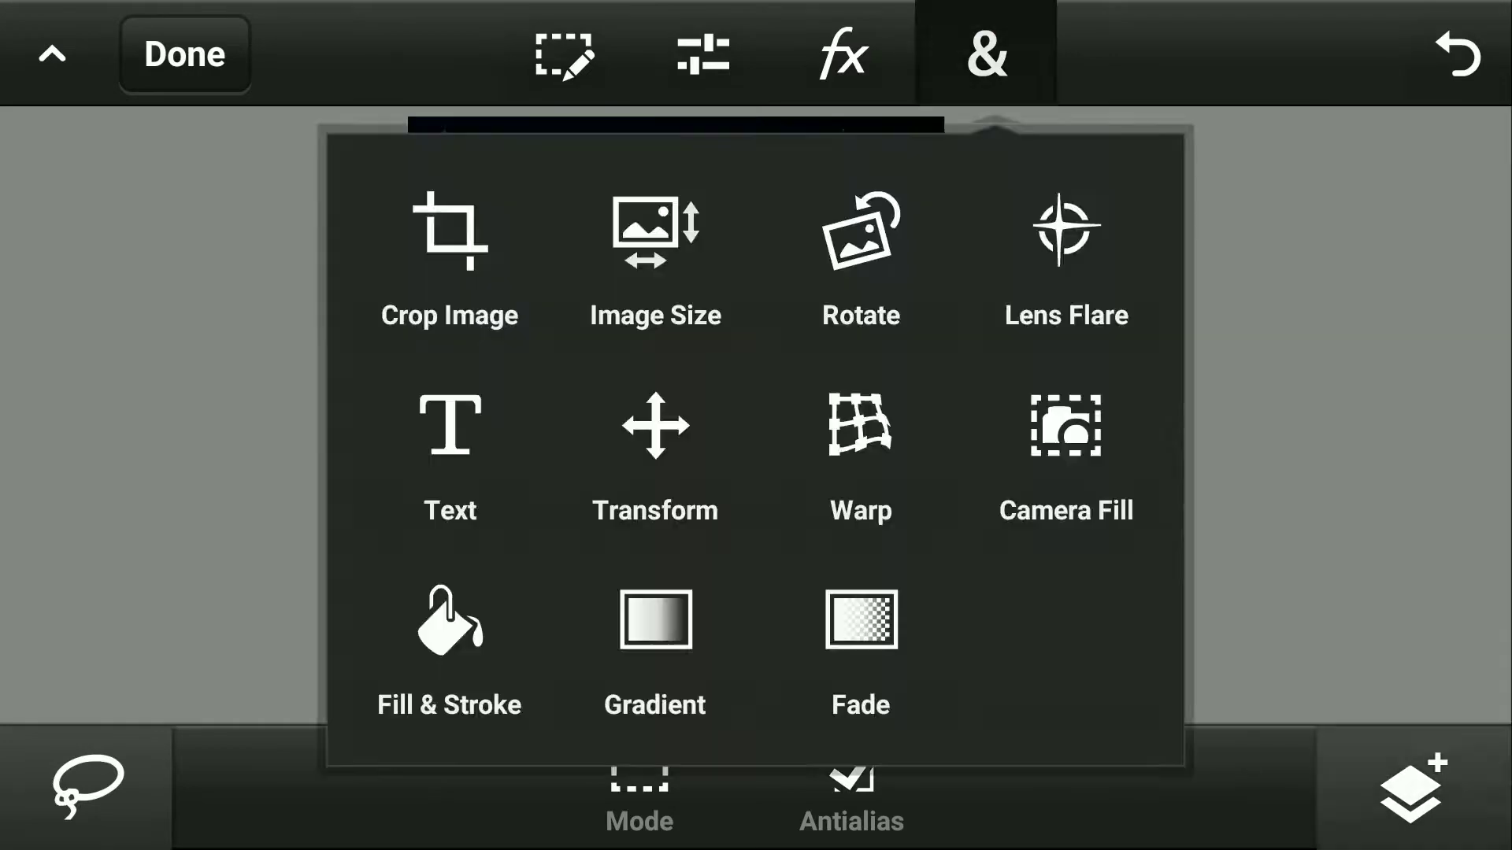
Step: Apply a grey gradient preset to the 'SeeK.' title text
click(655, 648)
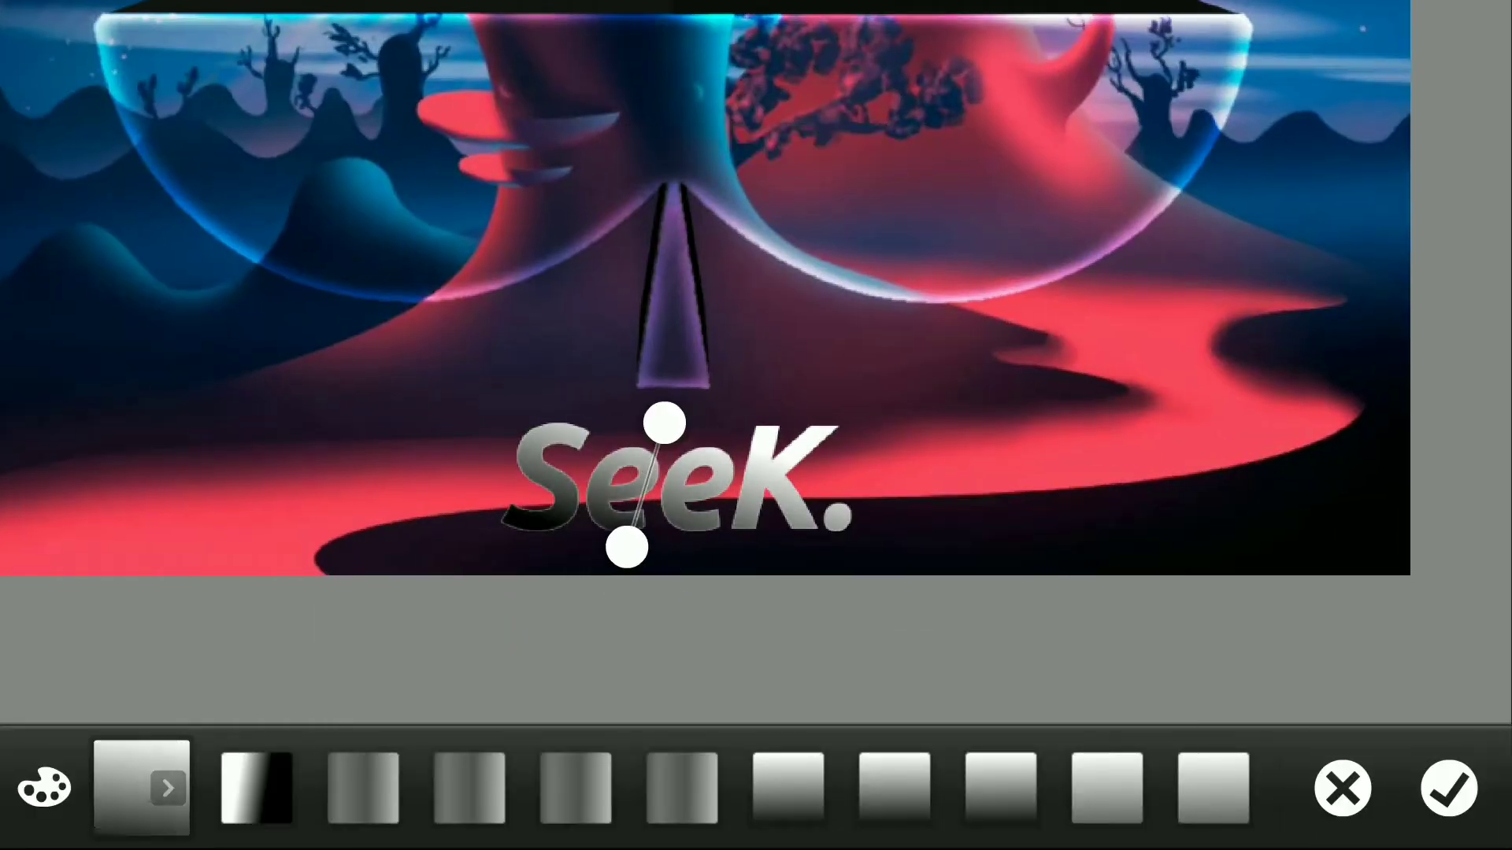
click(1449, 787)
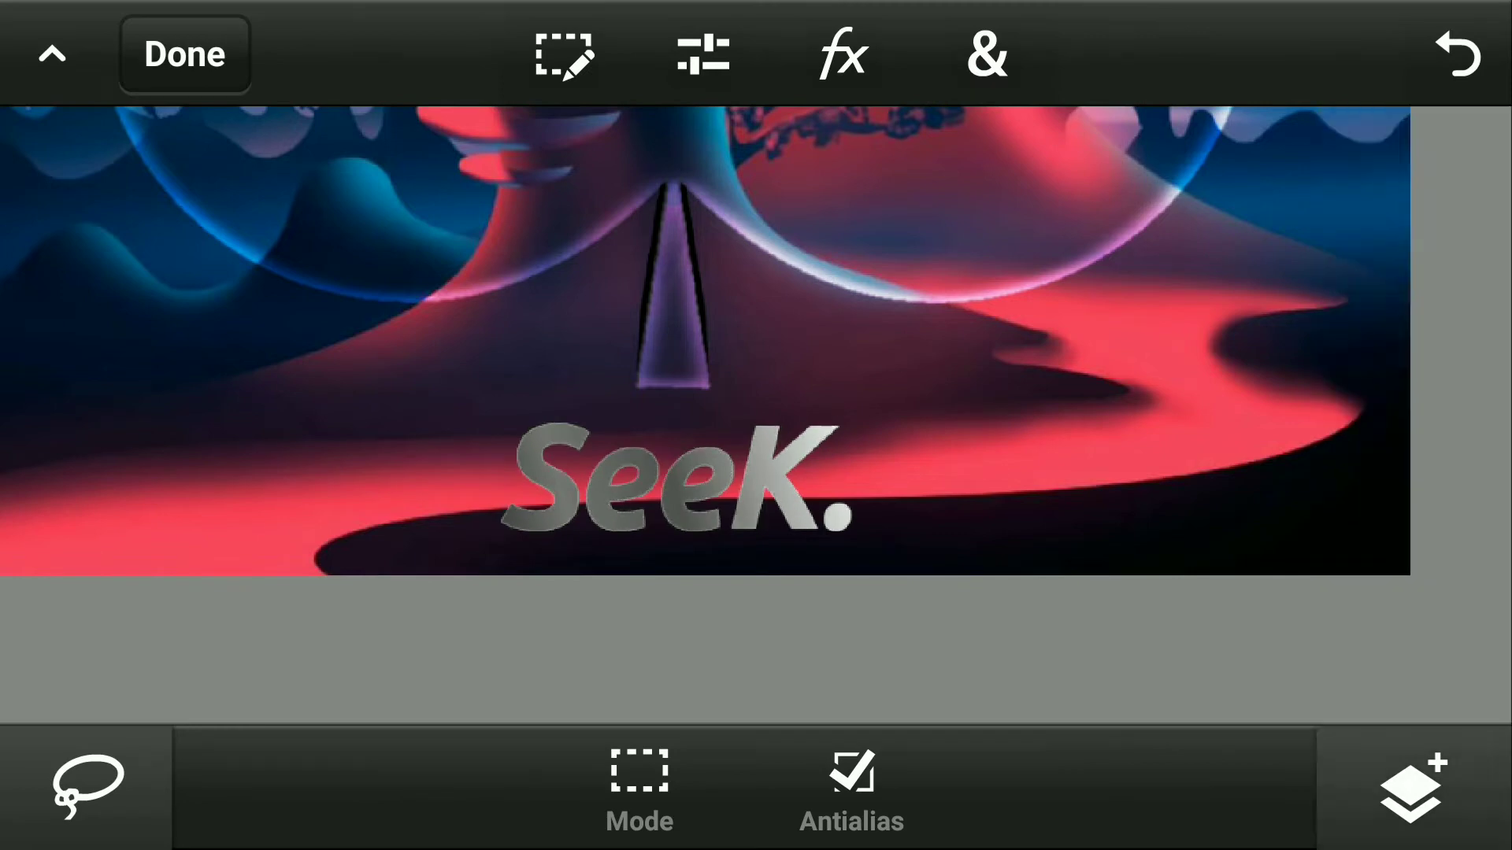
Step: Merge the striped metallic layer down into the 'SeeK.' title via the Layers panel
click(842, 53)
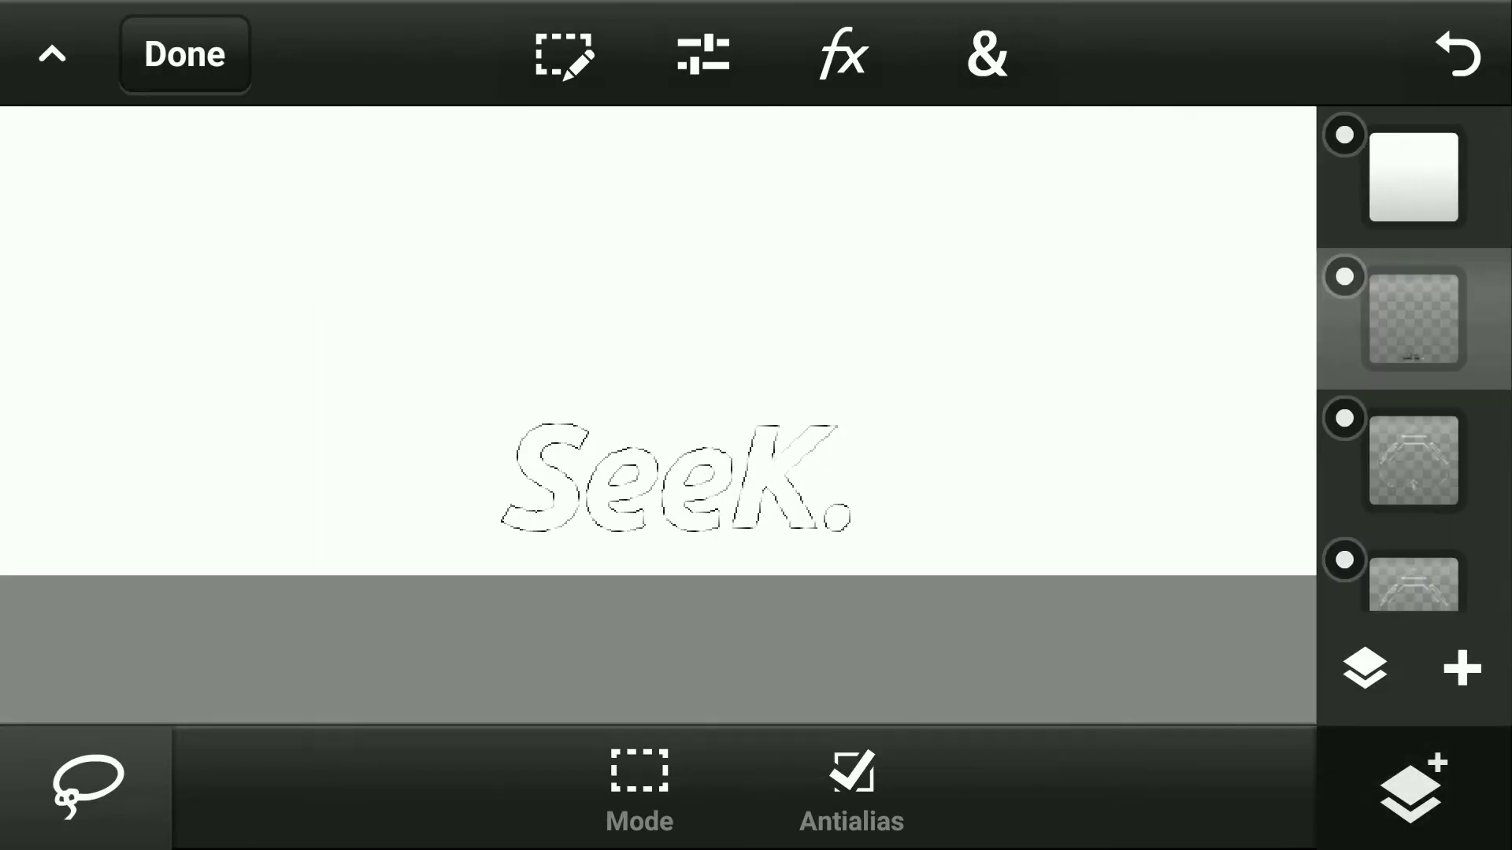
click(841, 54)
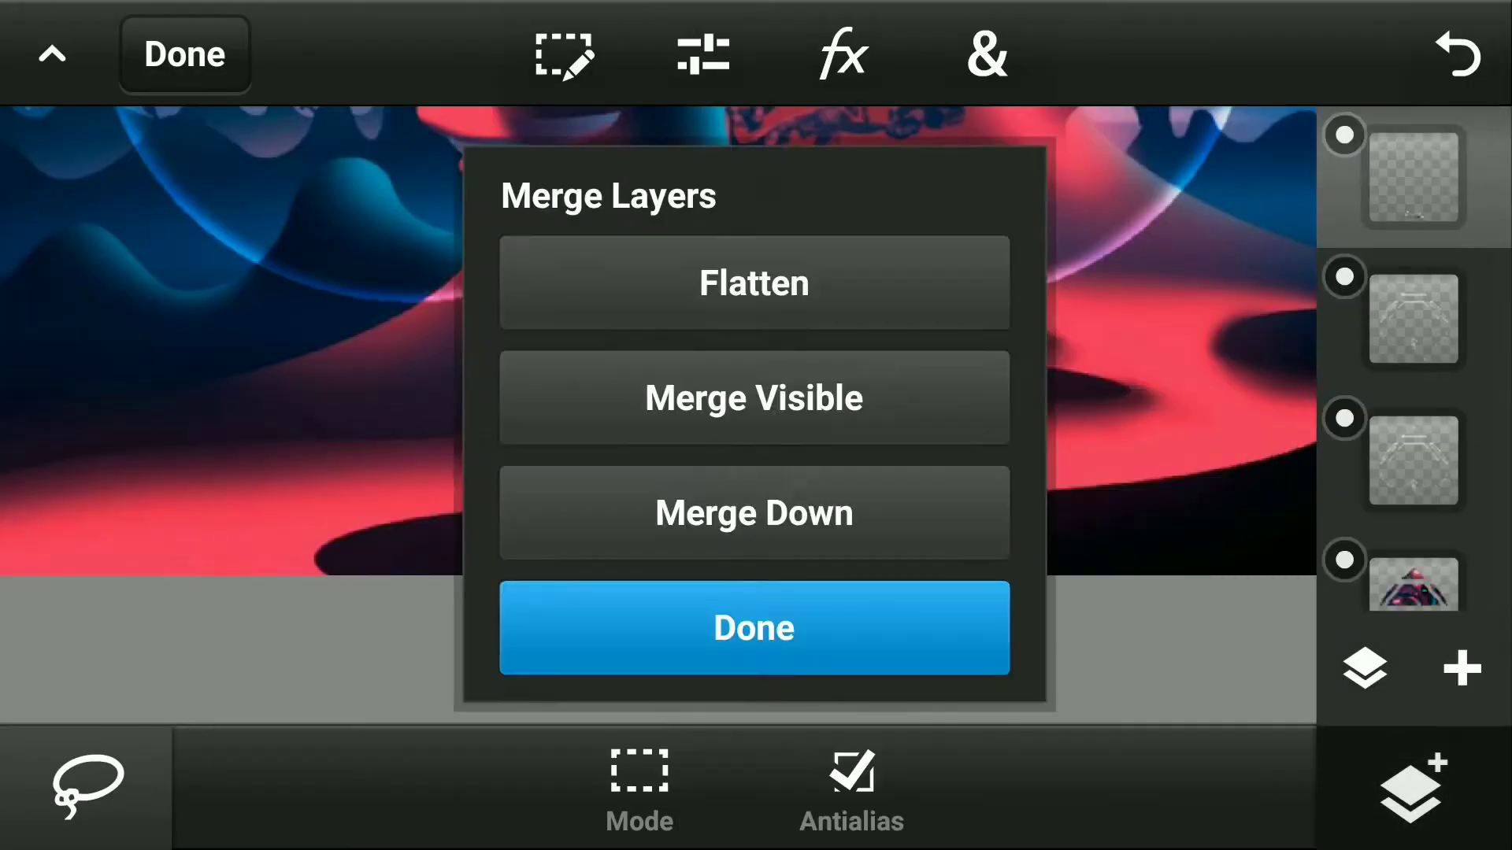
click(753, 627)
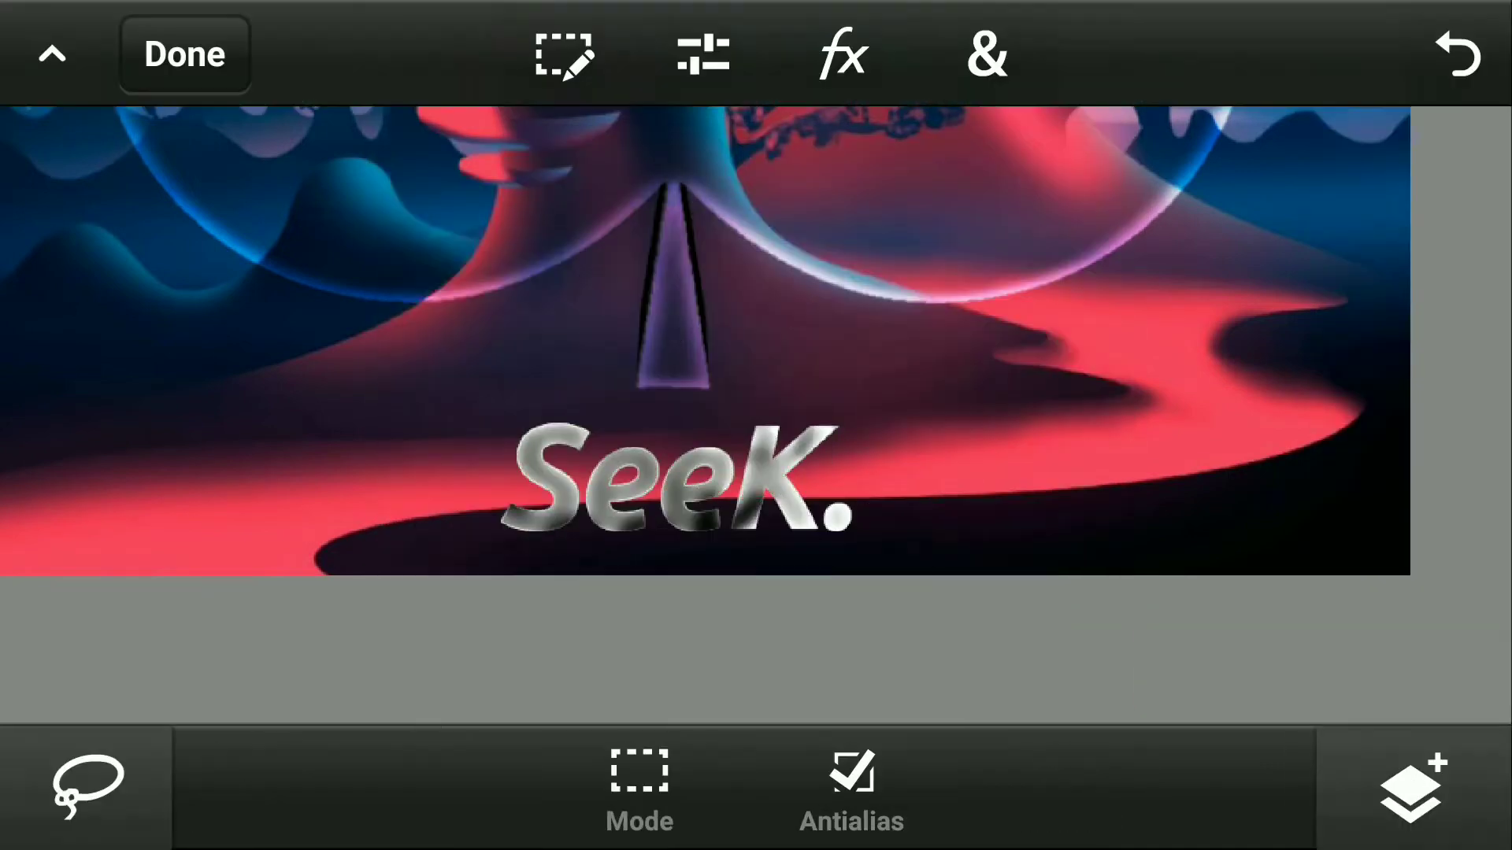
Step: Add an fx Shadow with Blur 0 to the title, then apply a Curves adjustment
click(841, 53)
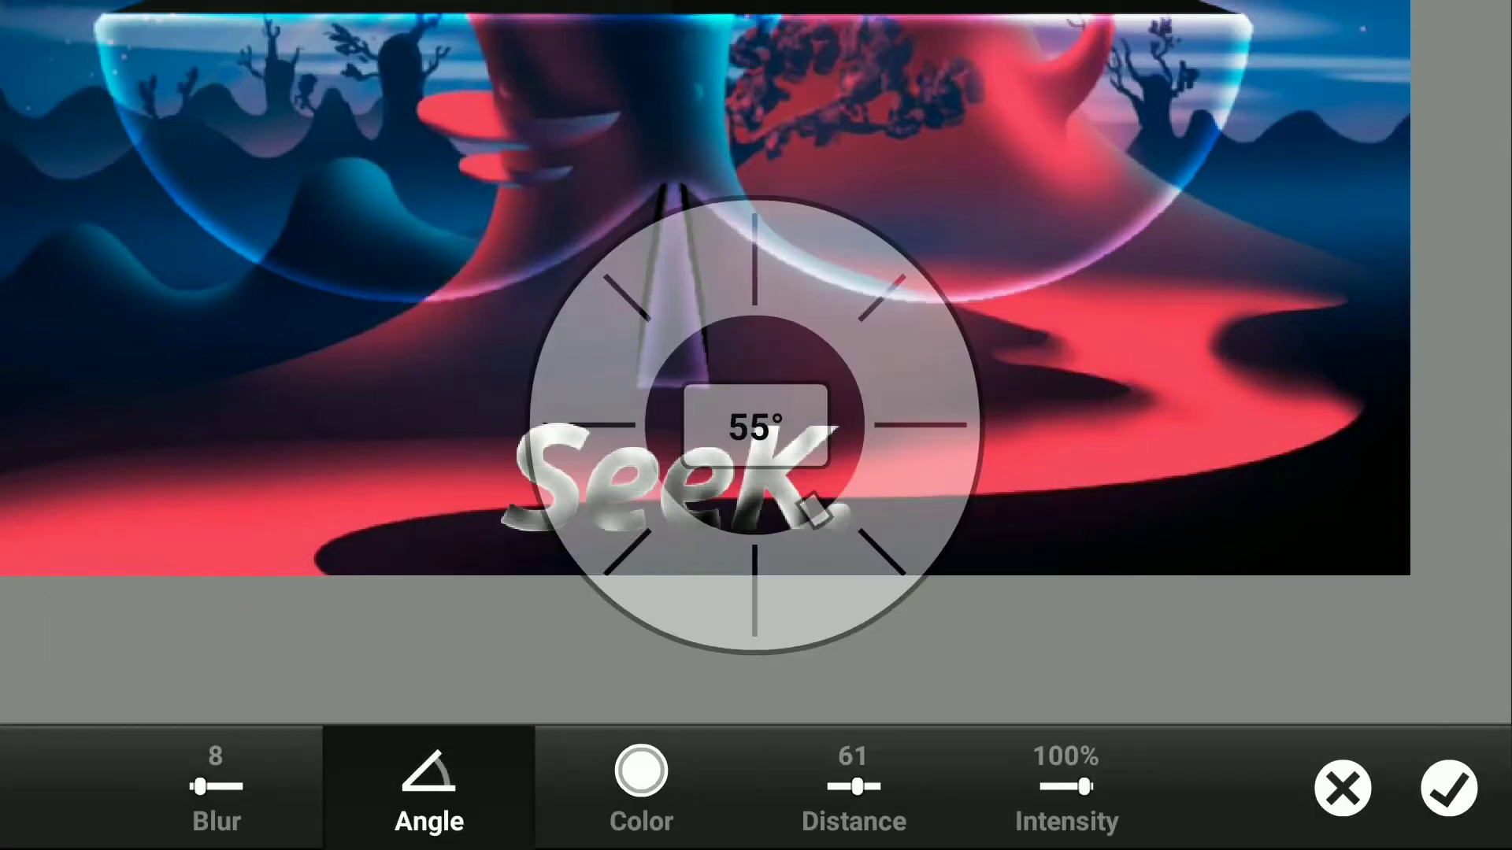
click(216, 786)
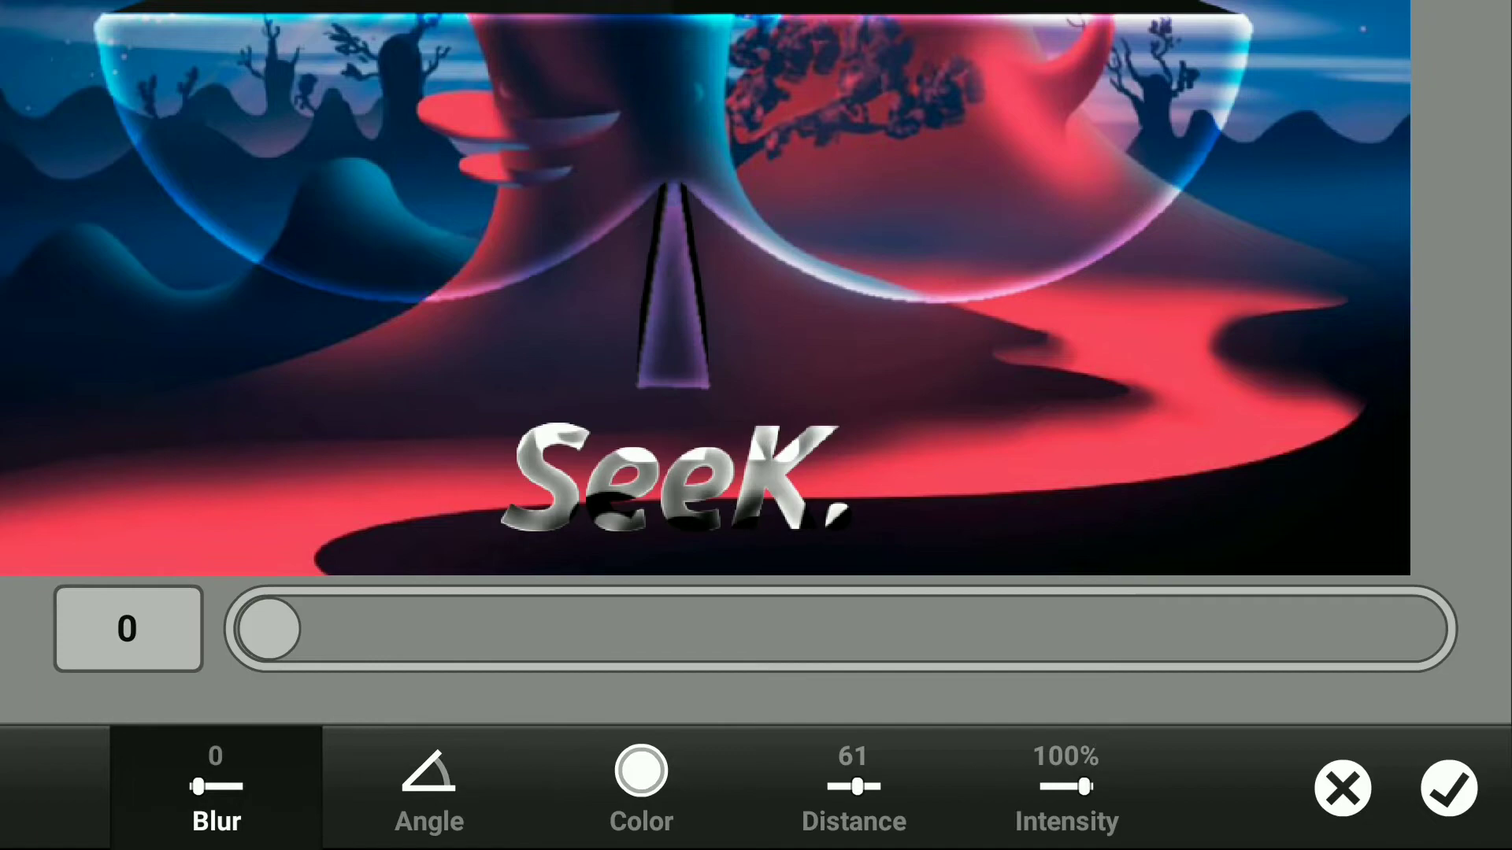
click(1450, 789)
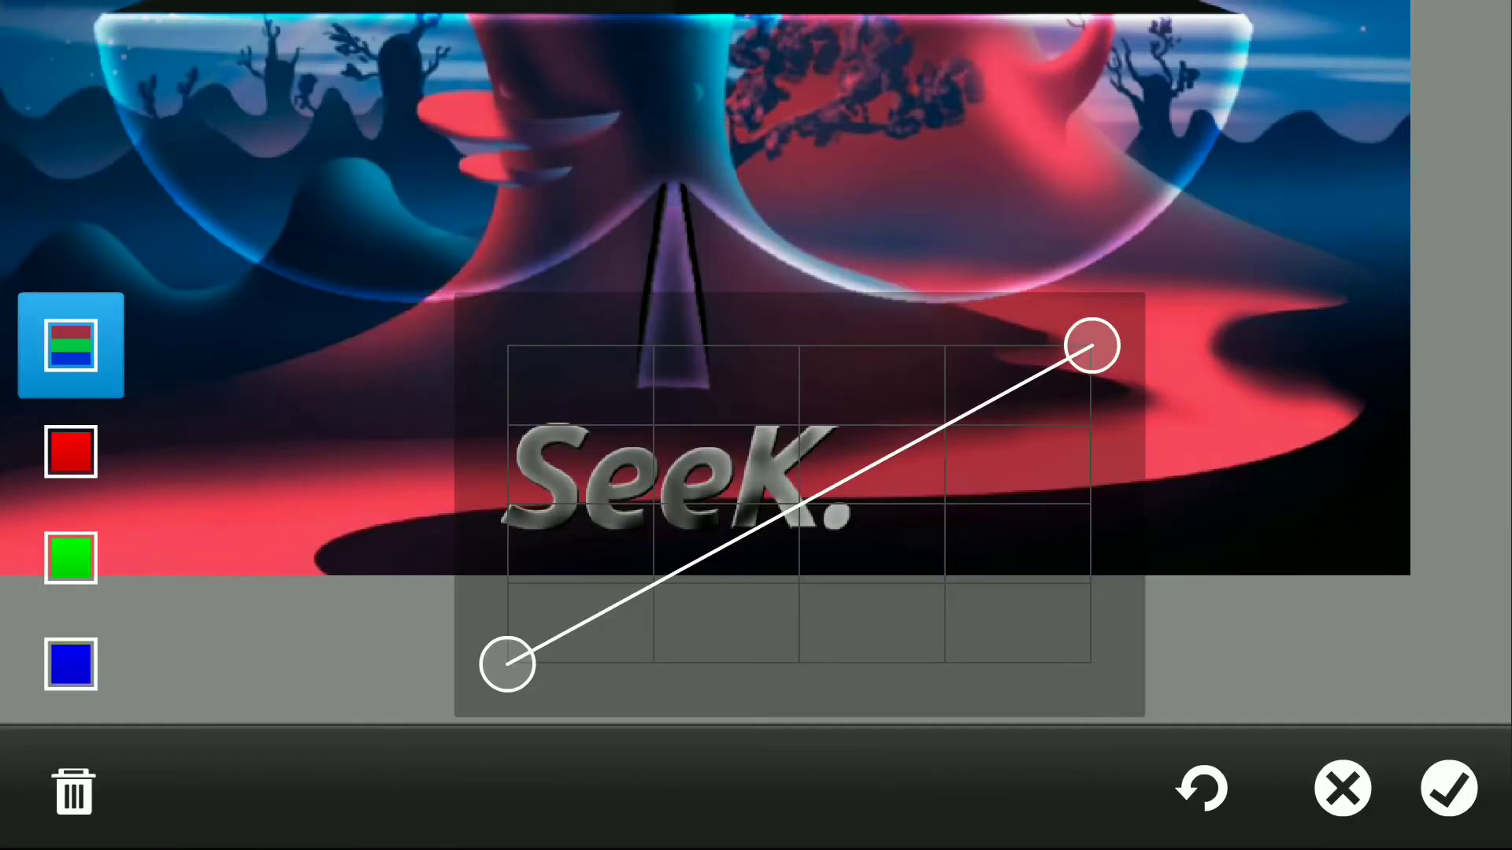
click(1449, 789)
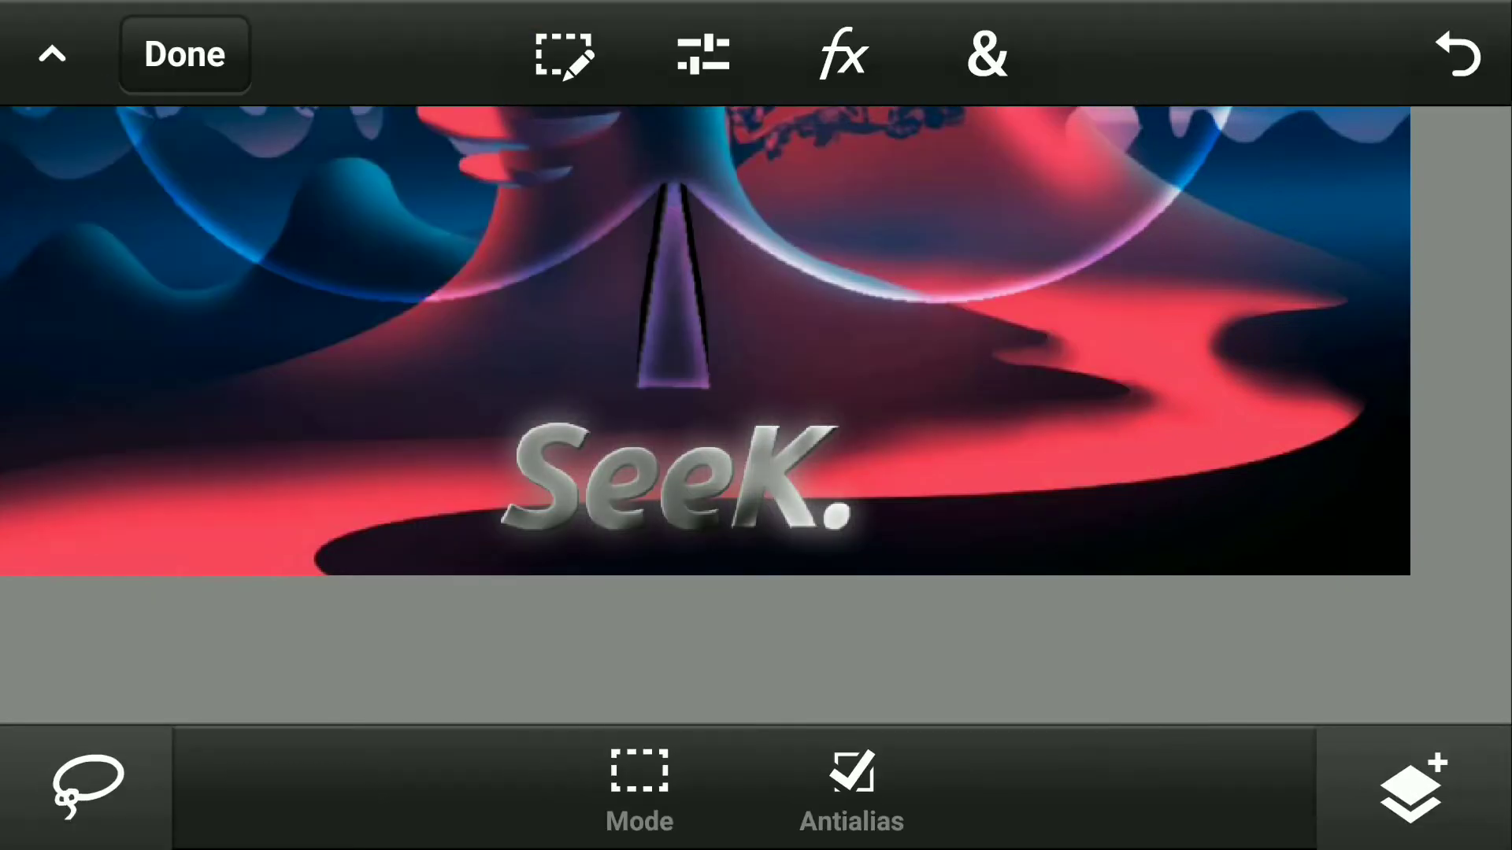
Step: Brighten the title with a Curves adjustment, raising the midpoint
click(1412, 787)
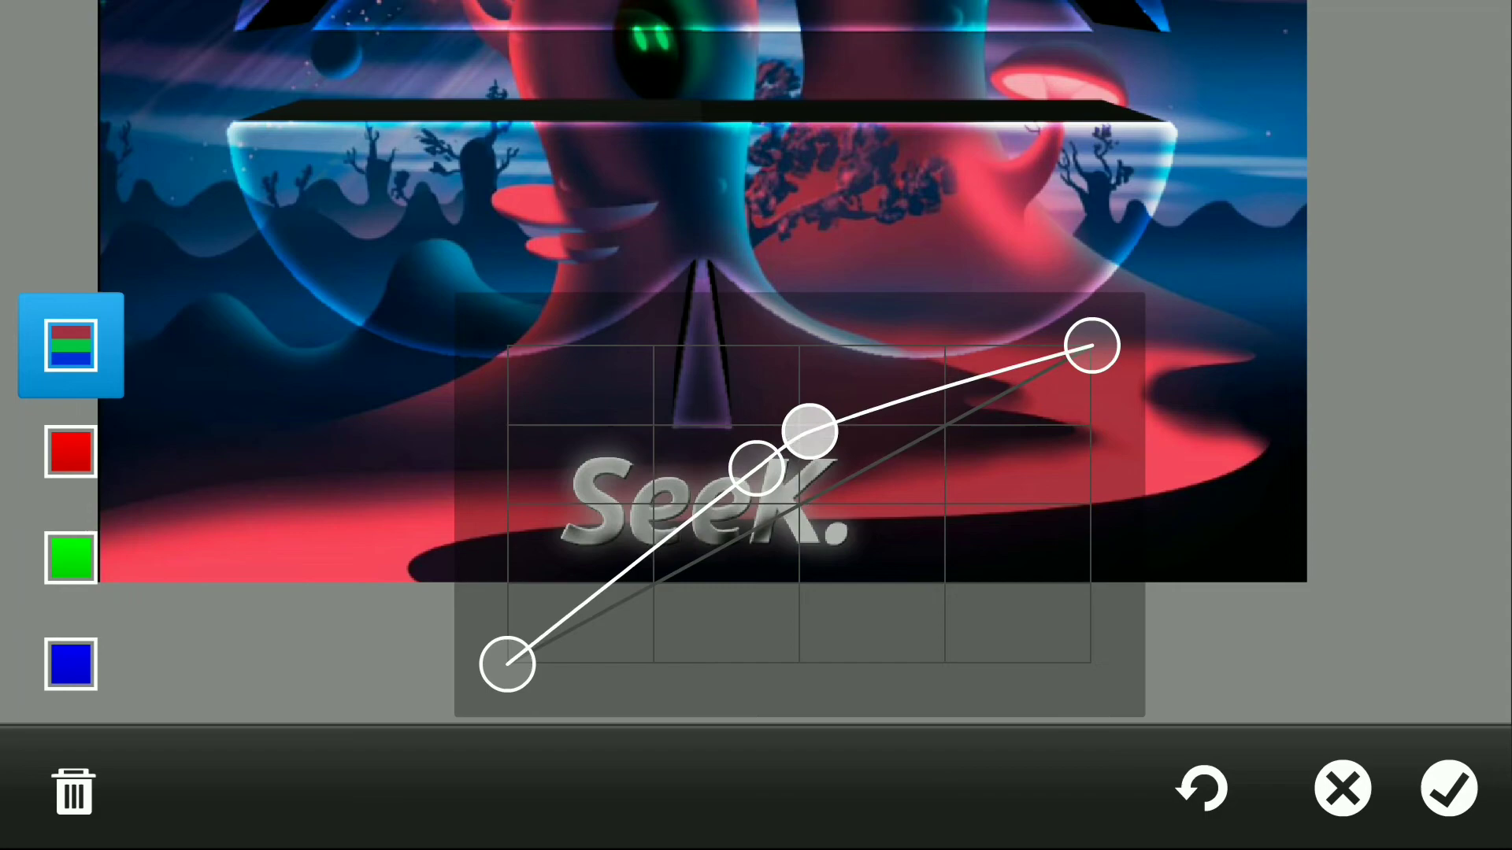
click(1449, 790)
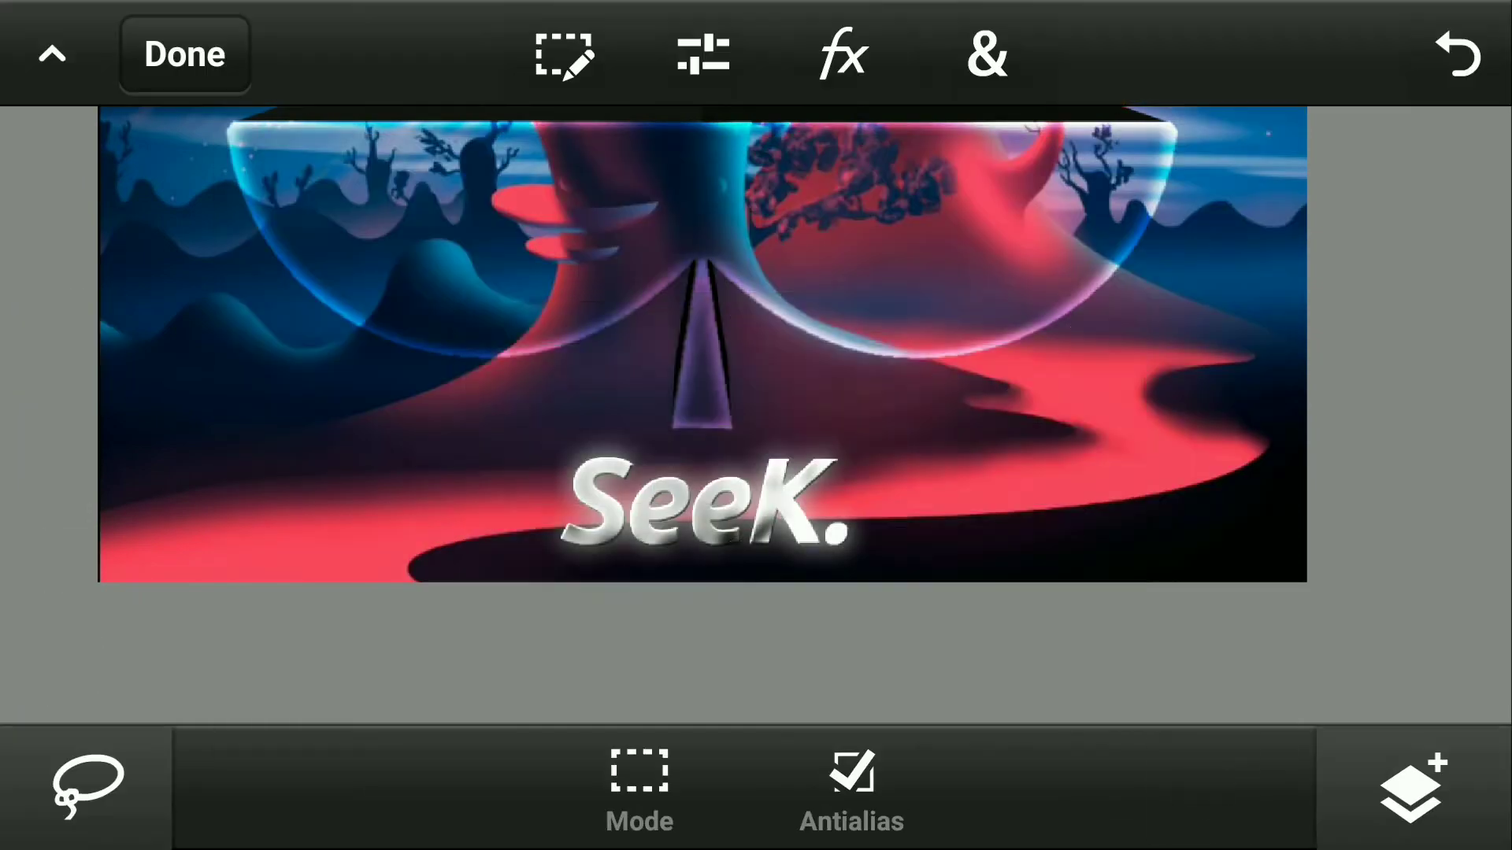
Step: Add a white fx Shadow glow with Distance 4 and Blur 35 around the title
click(840, 54)
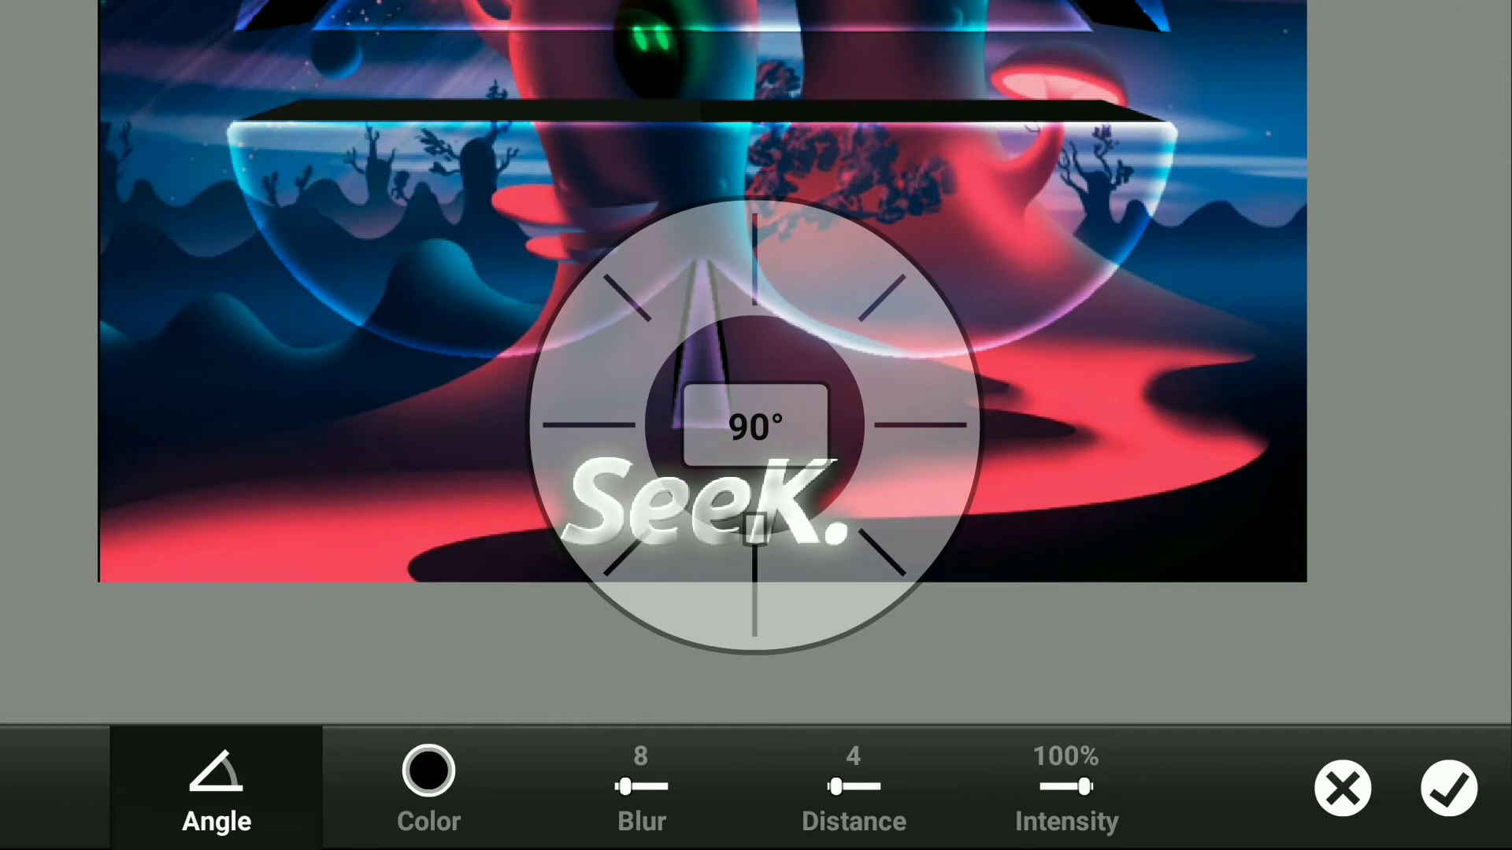
click(641, 785)
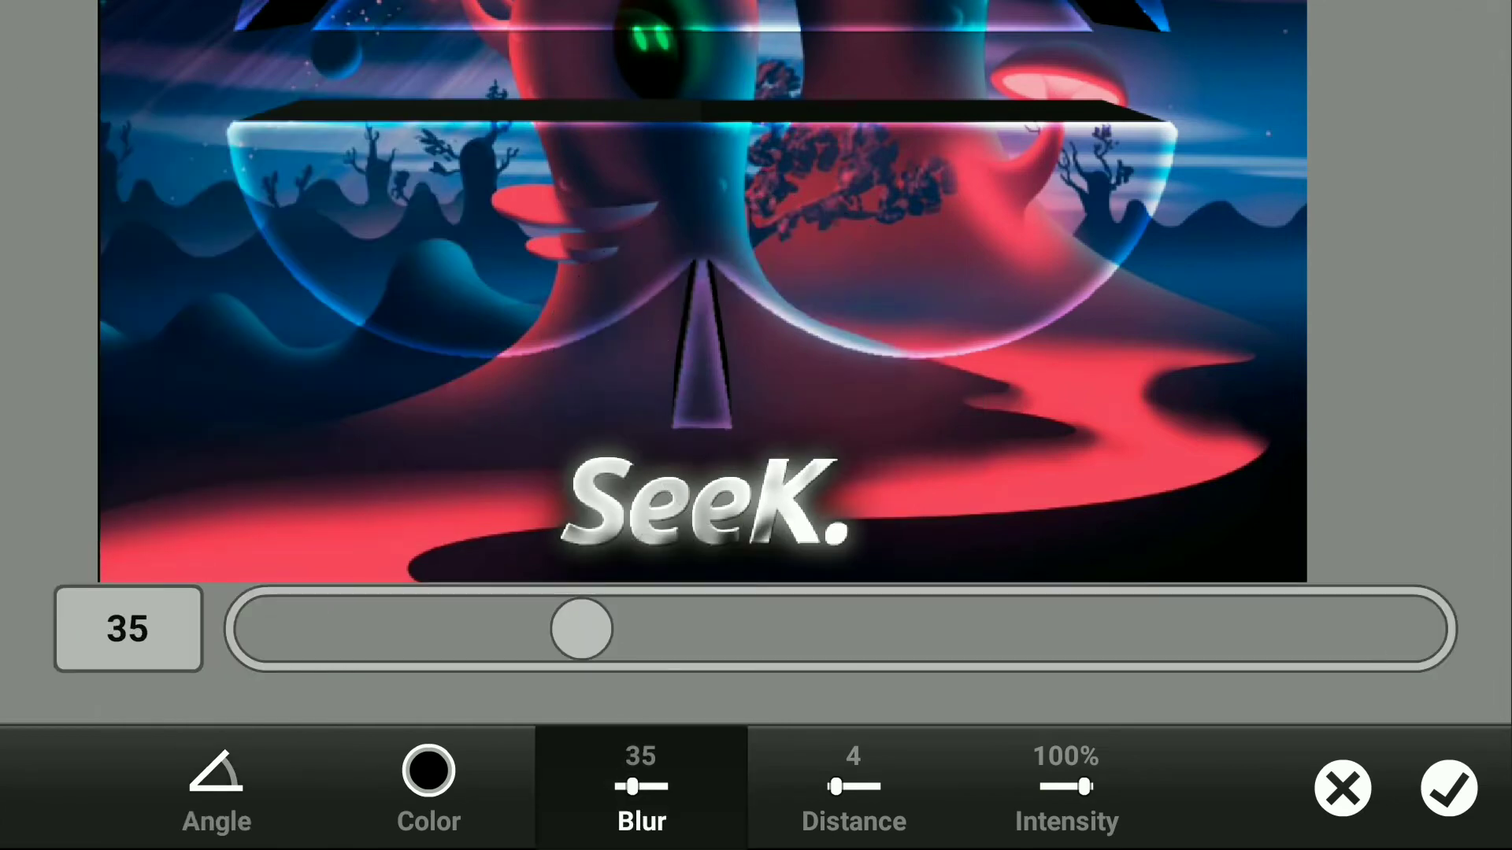
click(1450, 787)
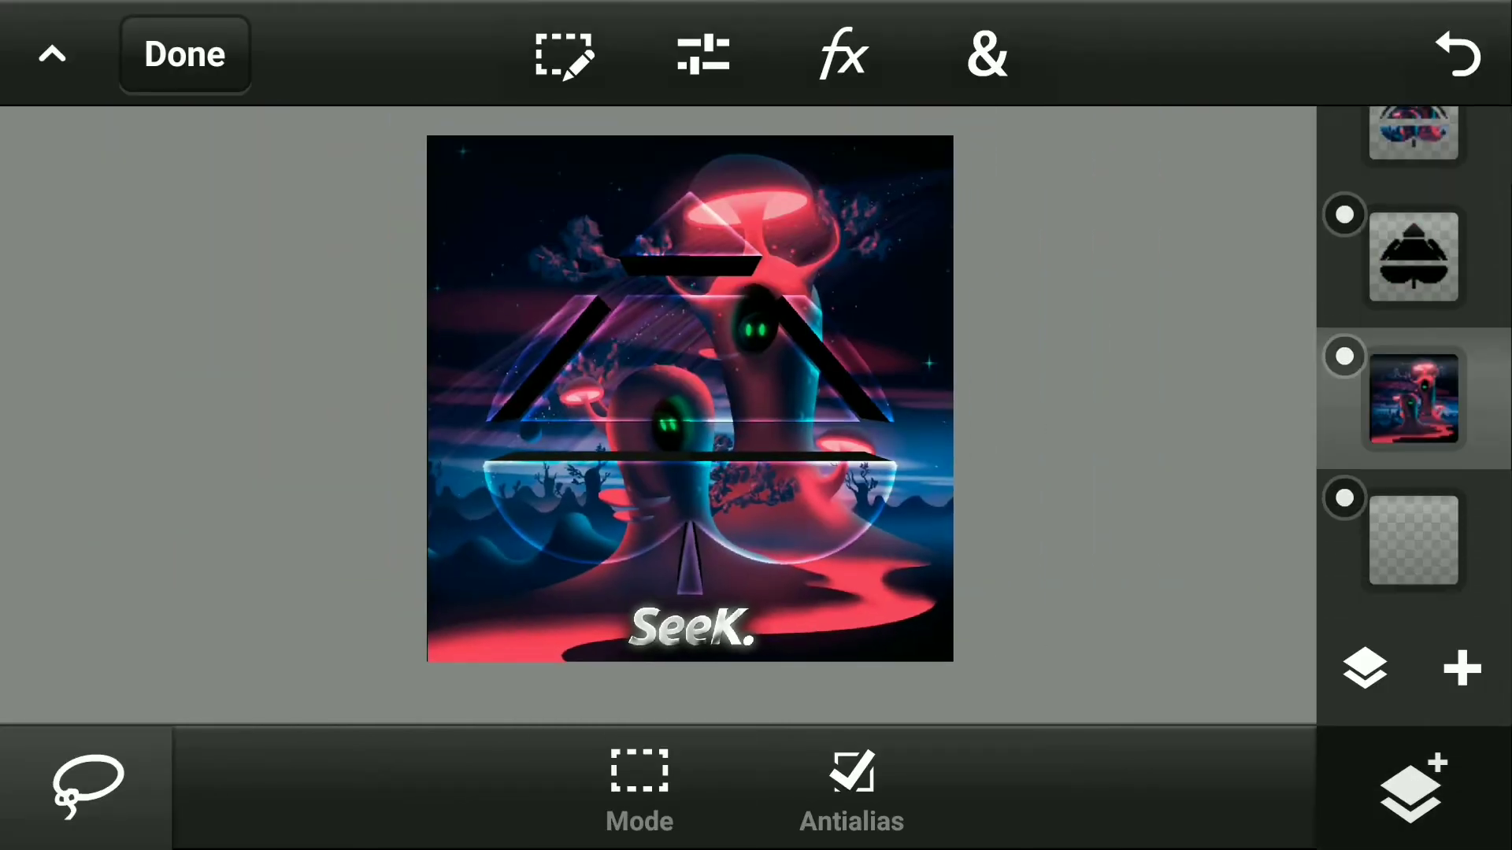